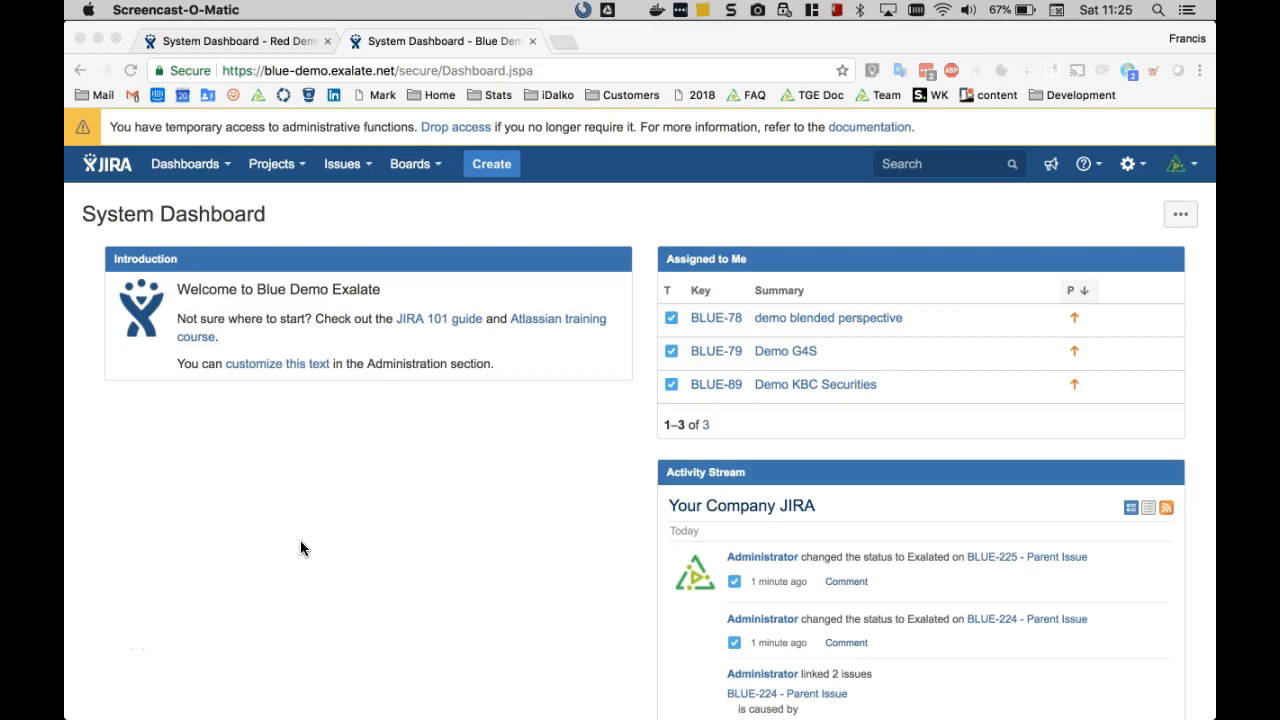
pyautogui.moveTo(395, 380)
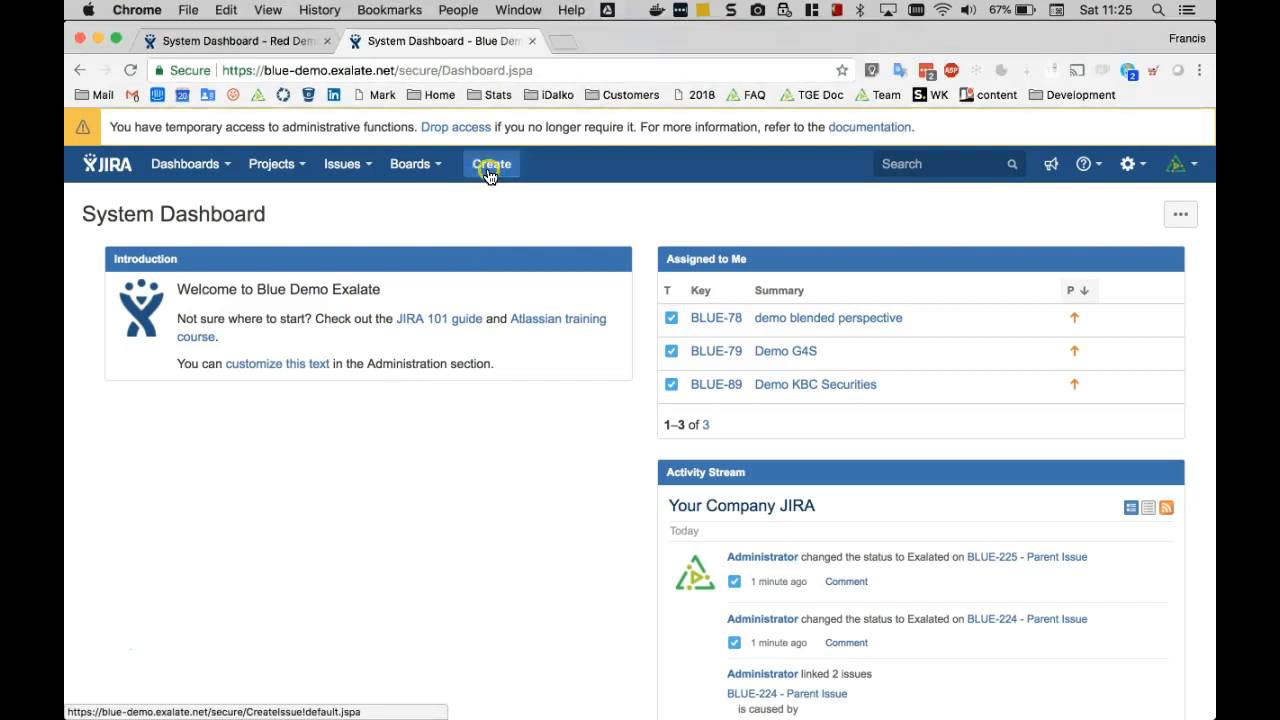
# Step: Create a task titled 'Parent issue' in the Exalate Demo (BLUE) project
pyautogui.click(491, 164)
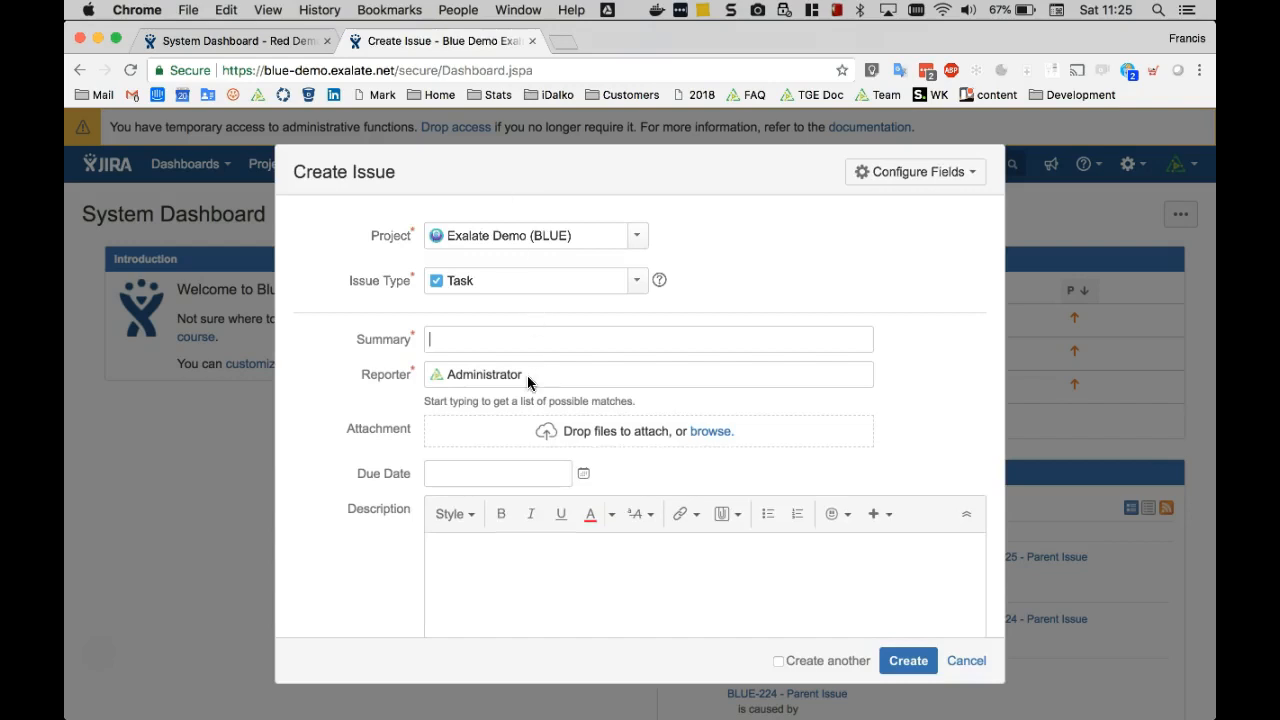
pyautogui.write('Parent issue')
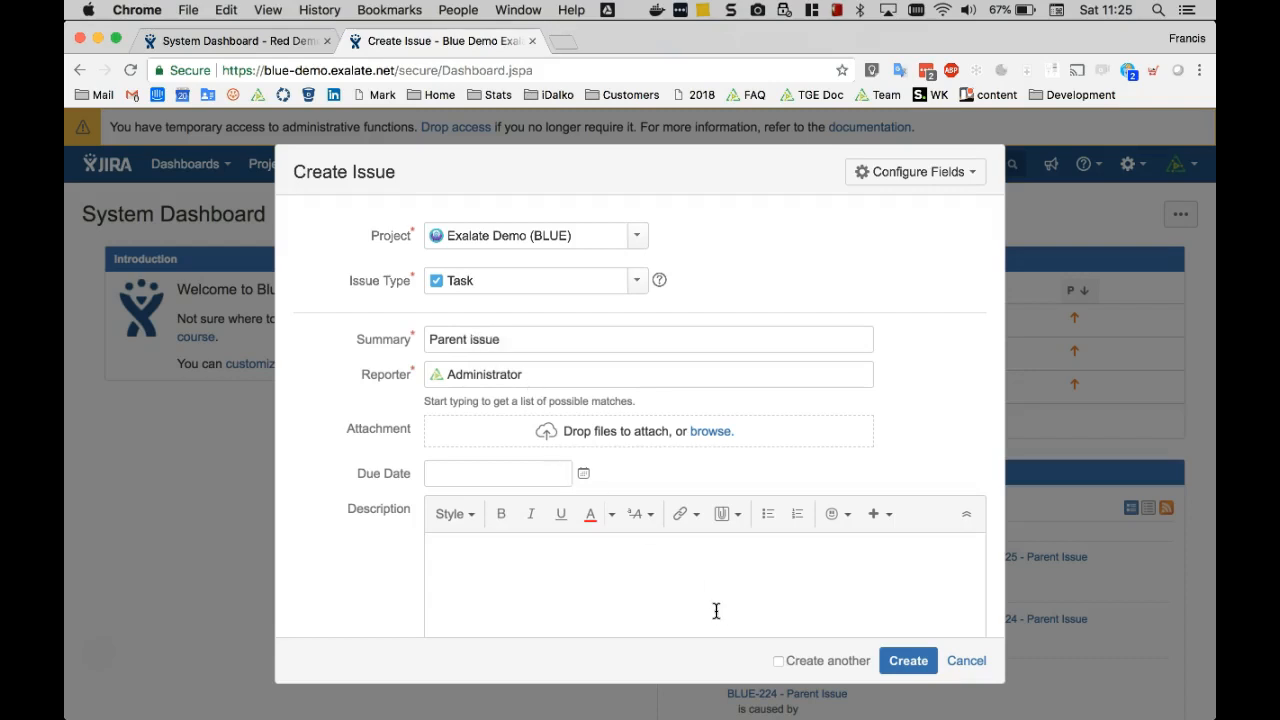
pyautogui.scroll(-3)
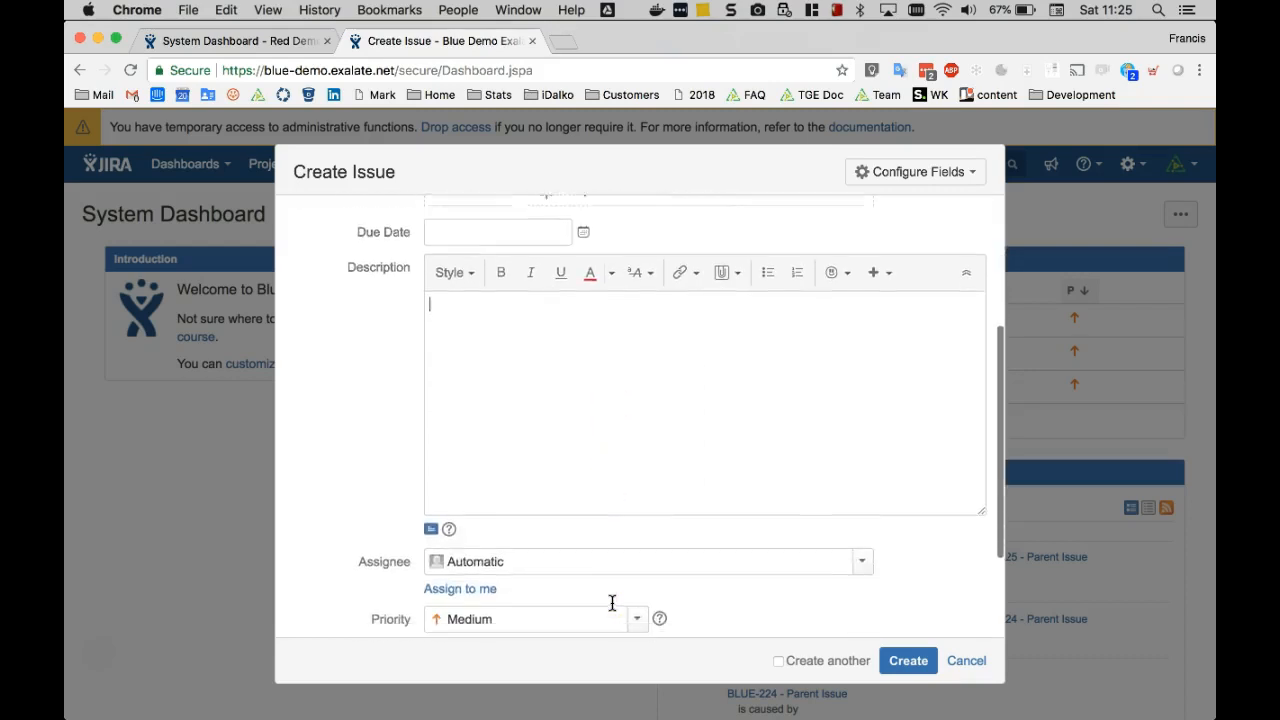
pyautogui.click(907, 660)
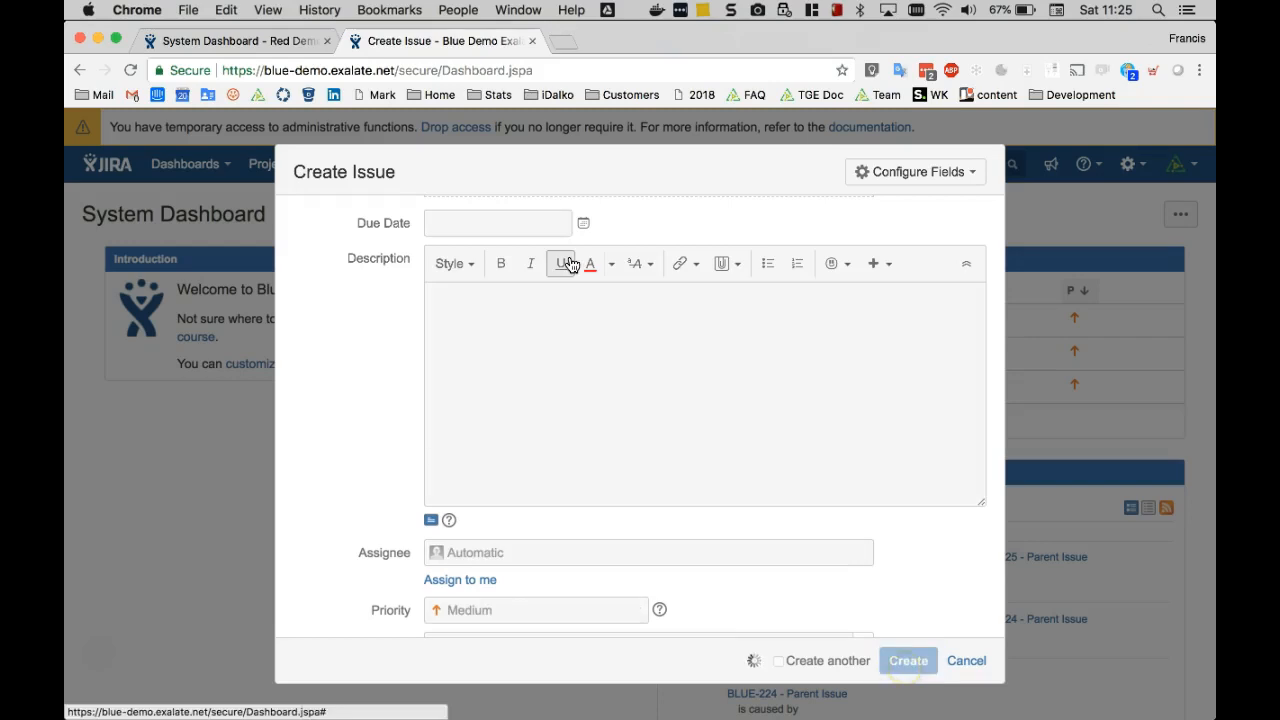
pyautogui.click(907, 660)
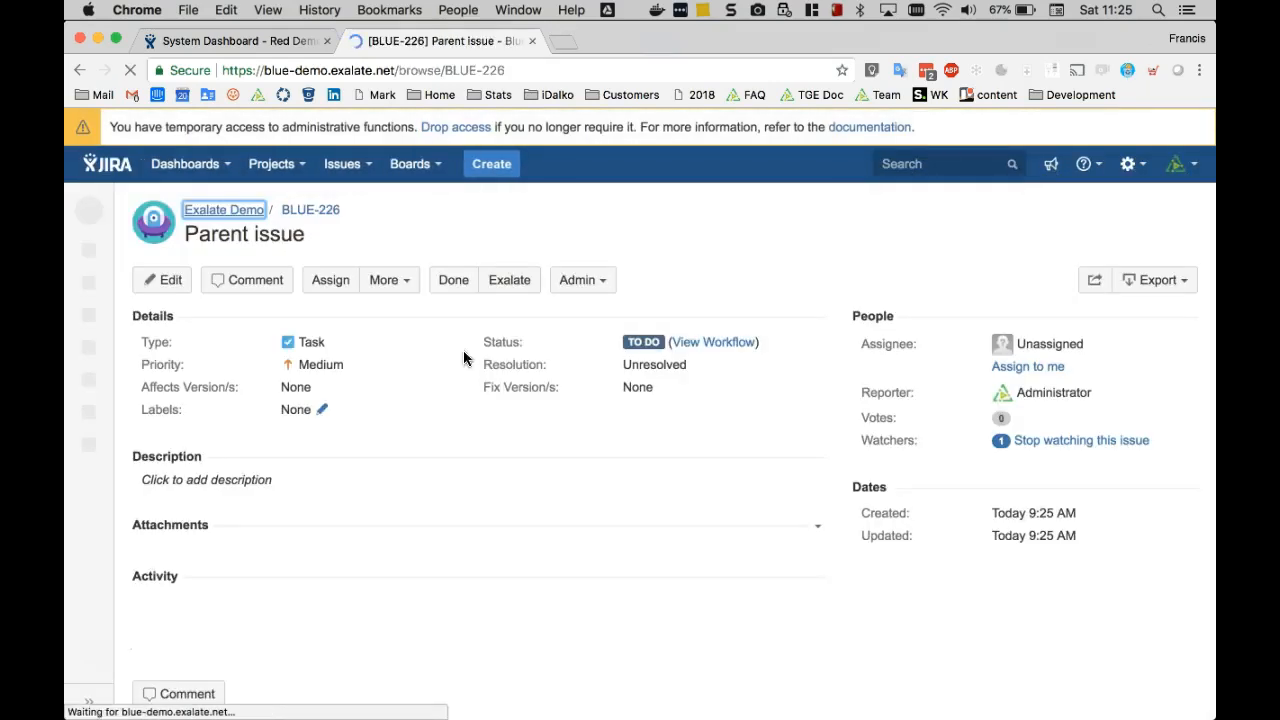
# Step: Create linked task 'Child issue' that causes BLUE-226, described 'Linked with BLUE-226'
pyautogui.click(389, 279)
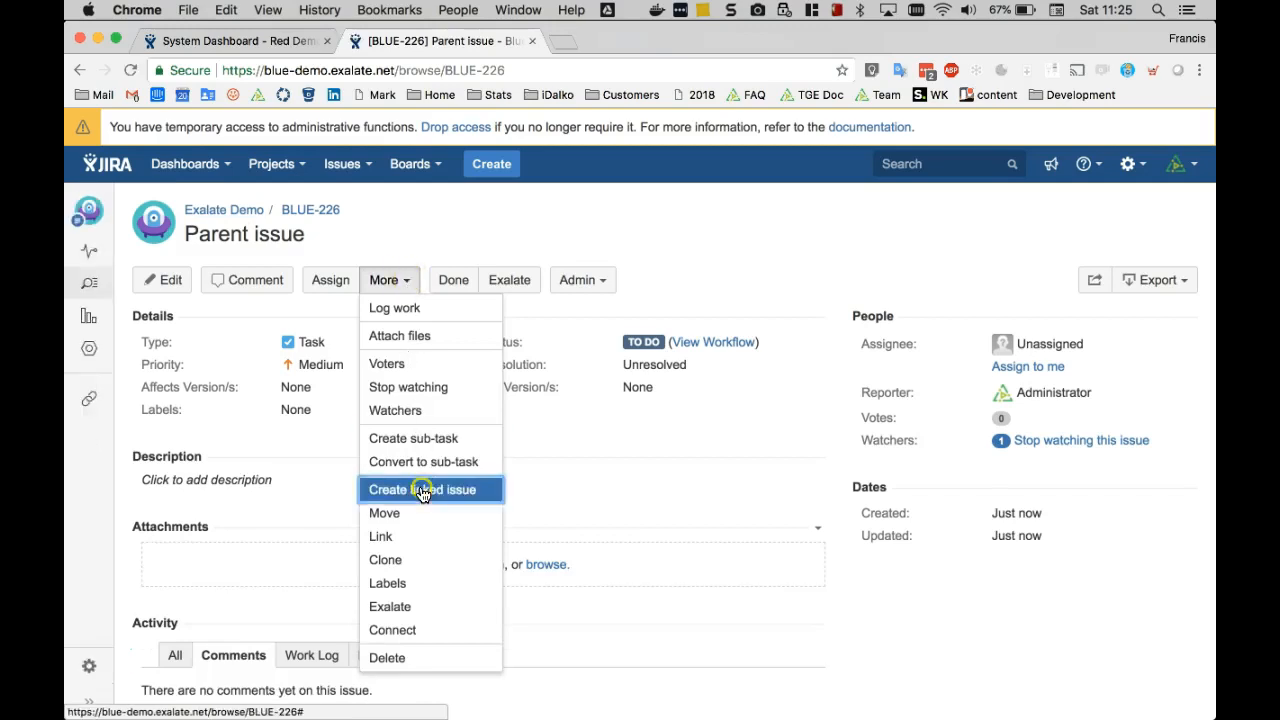
pyautogui.click(422, 489)
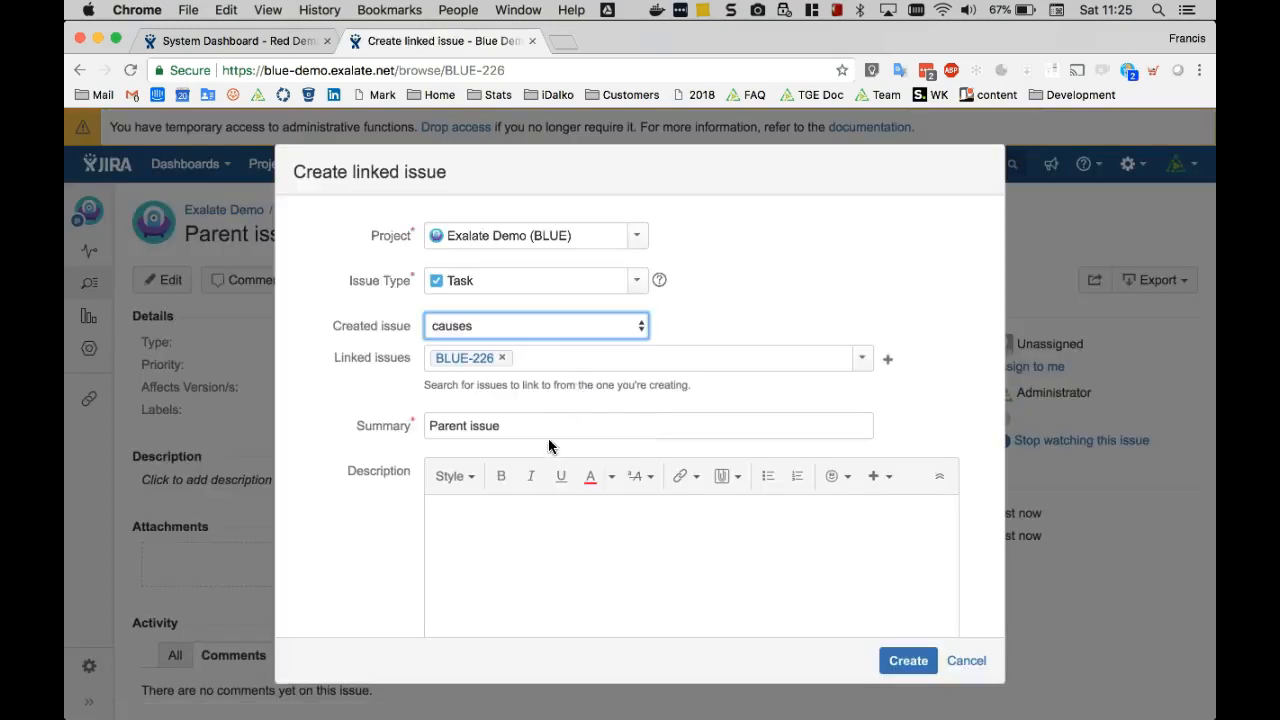
pyautogui.write('Child')
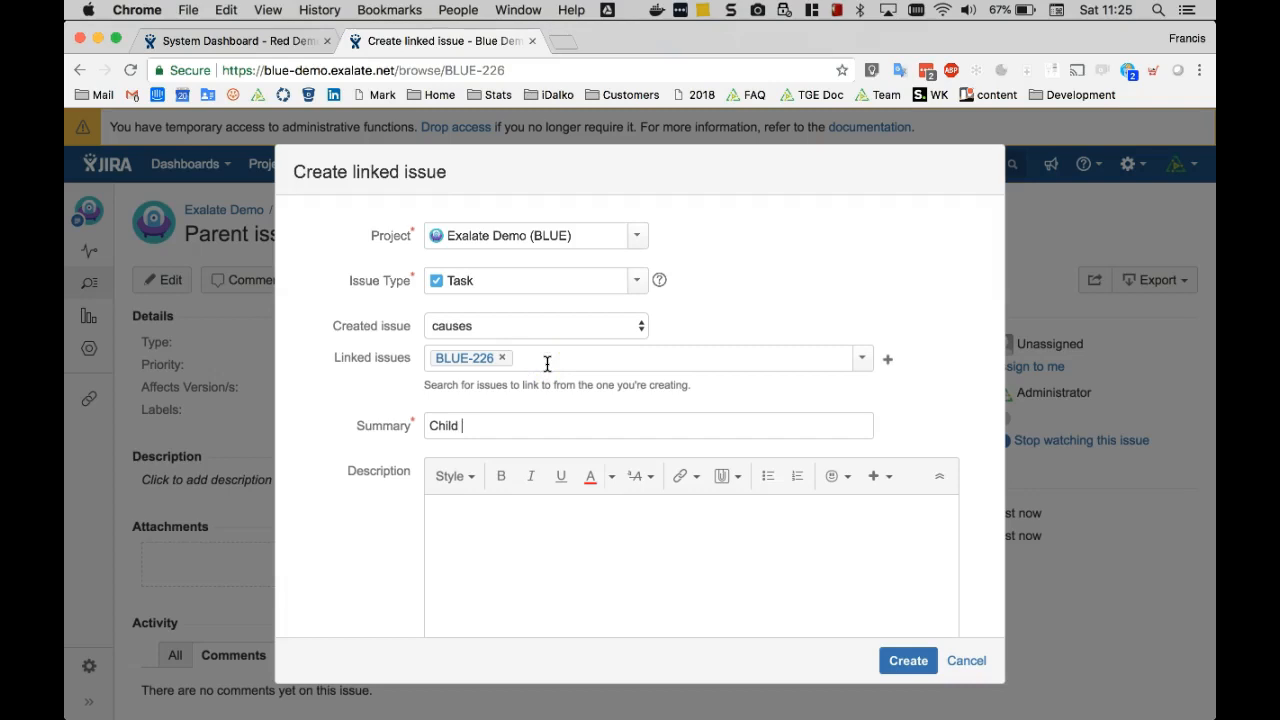
pyautogui.write('Linked with')
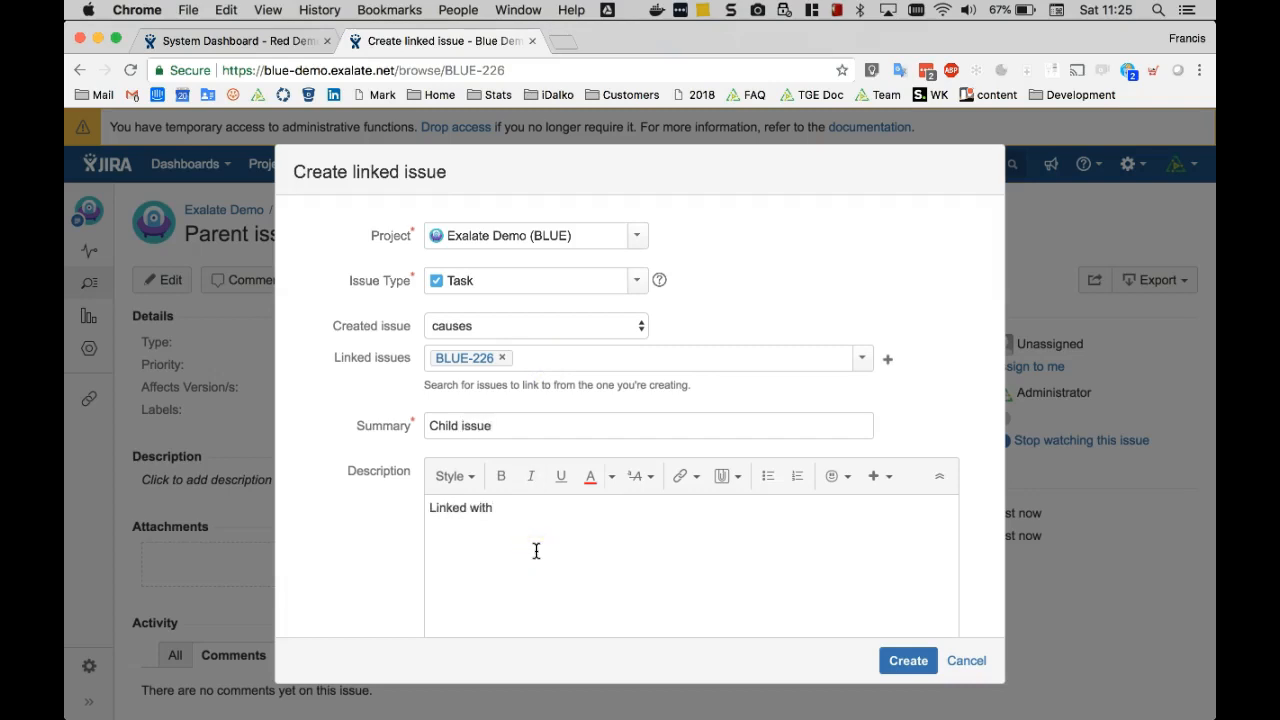
pyautogui.write('BLUE-226')
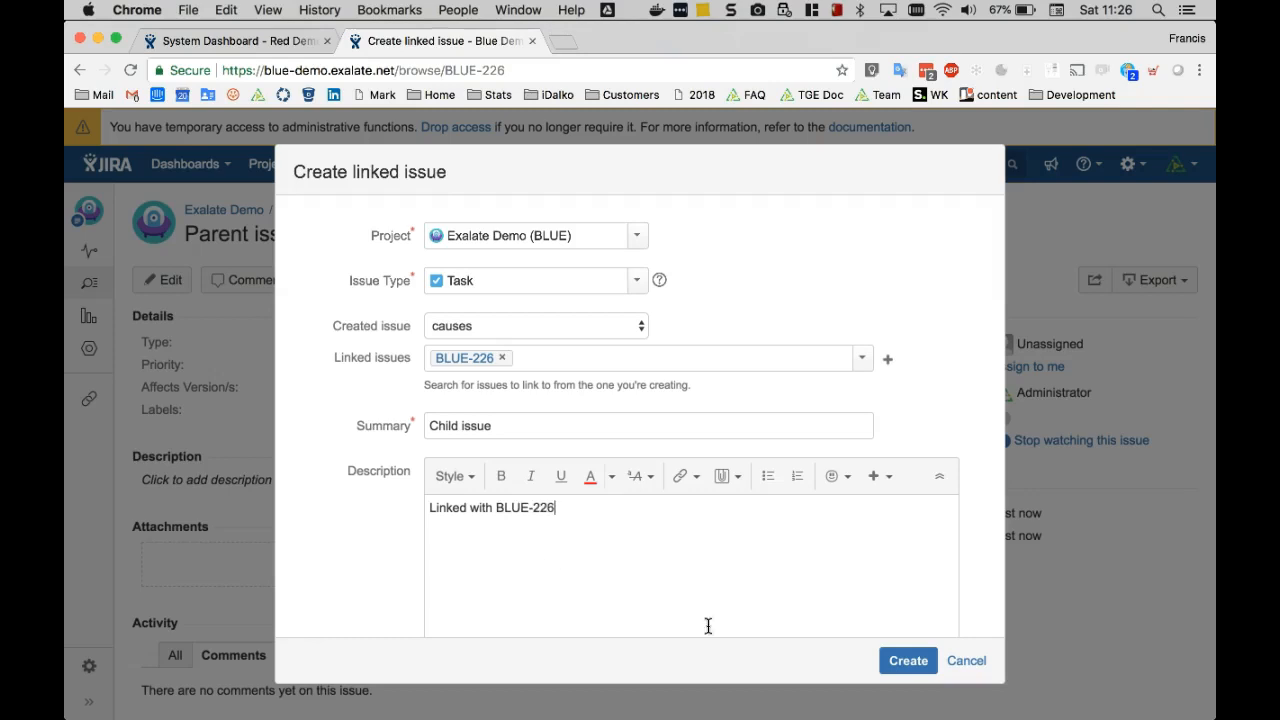
pyautogui.click(907, 660)
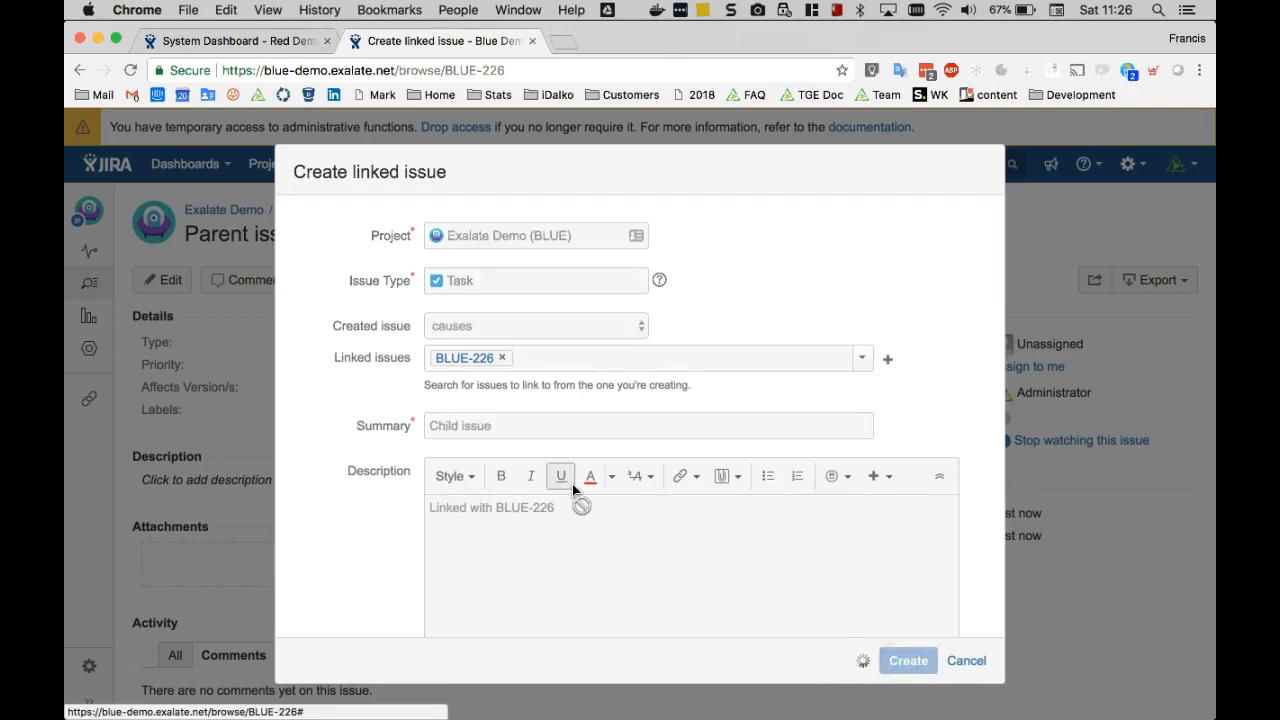
pyautogui.click(907, 660)
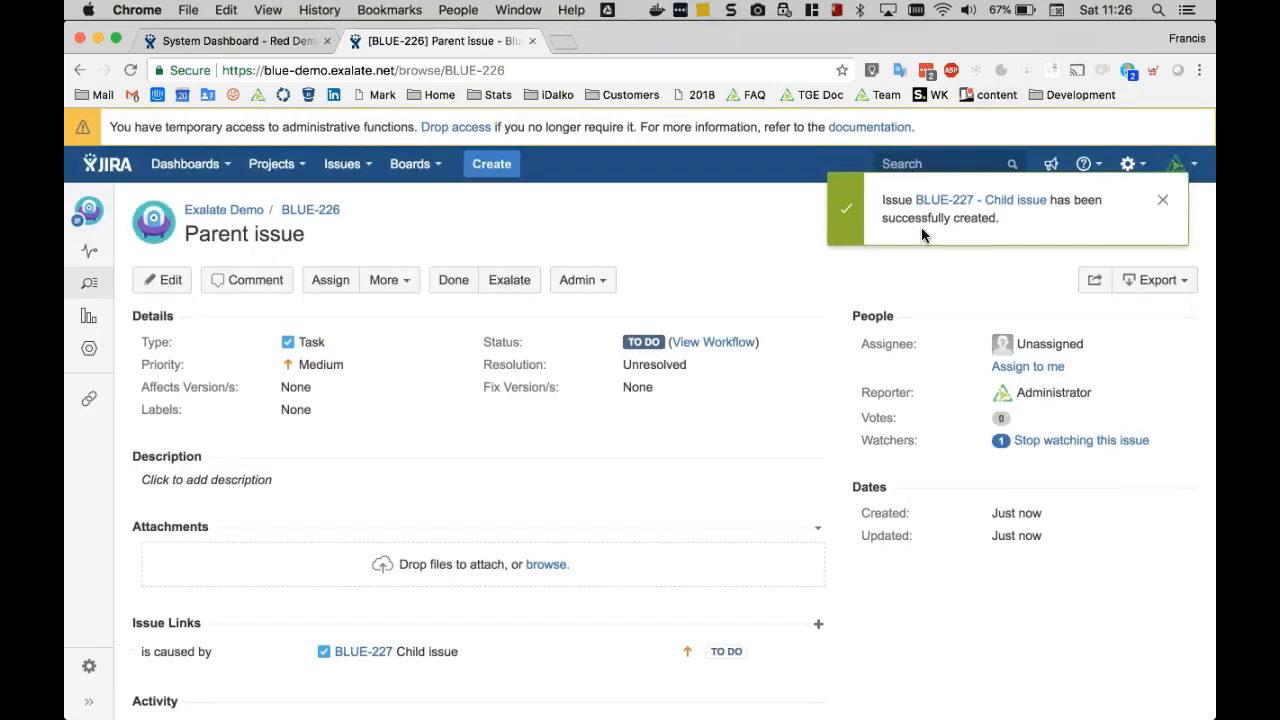
# Step: Exalate BLUE-226 so it syncs to RED-264 over the redblue connection
pyautogui.click(362, 651)
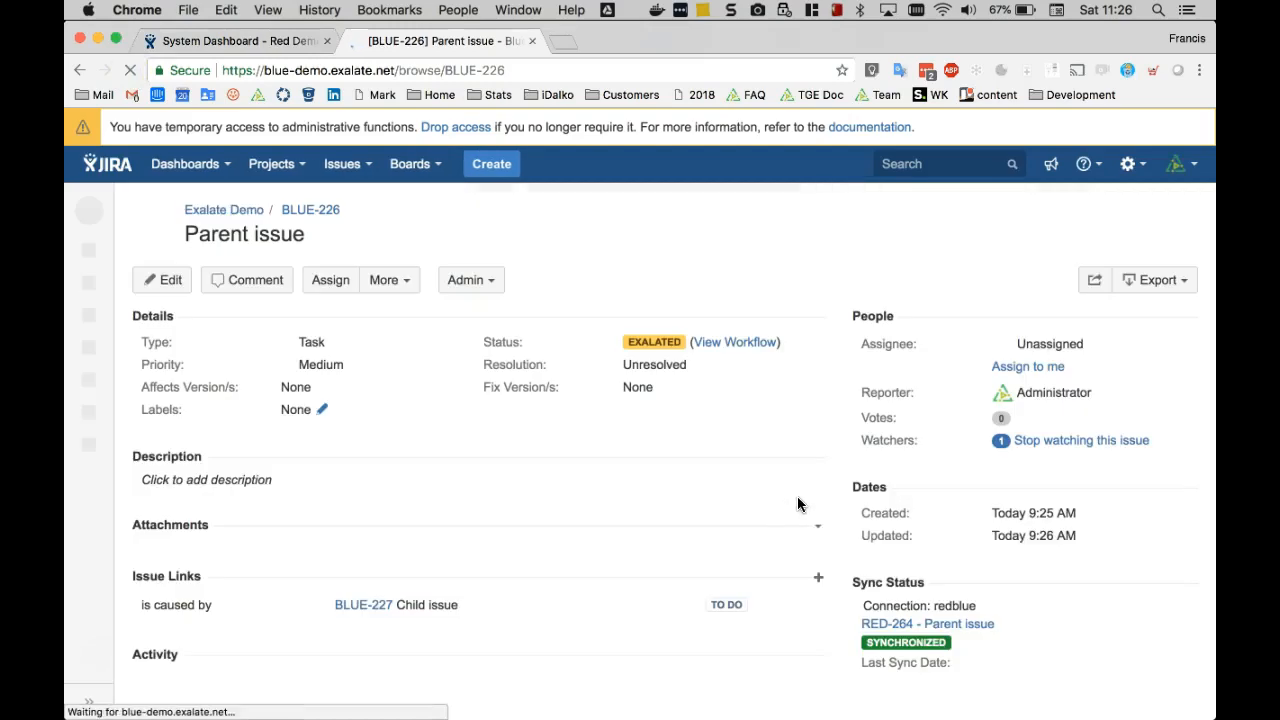
# Step: Open the synced RED-264 'Parent issue' from Sync Status in a new tab
pyautogui.rightClick(885, 623)
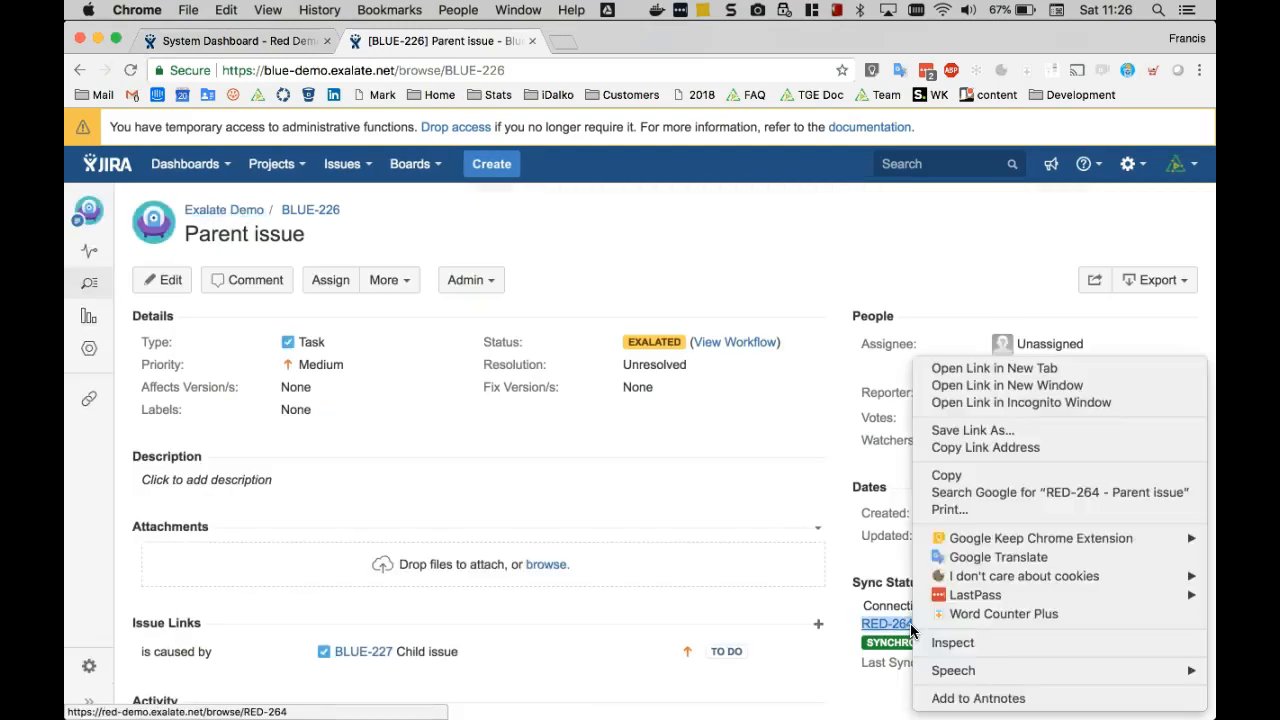
pyautogui.click(992, 368)
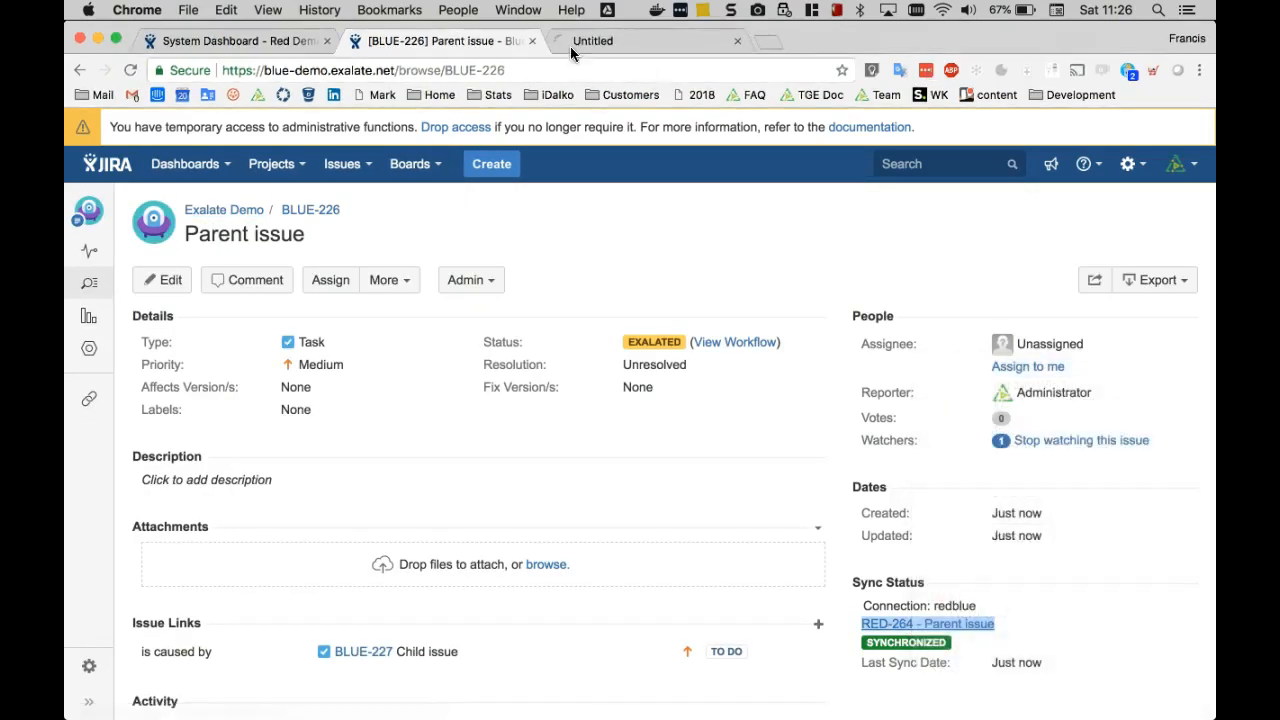
pyautogui.click(926, 623)
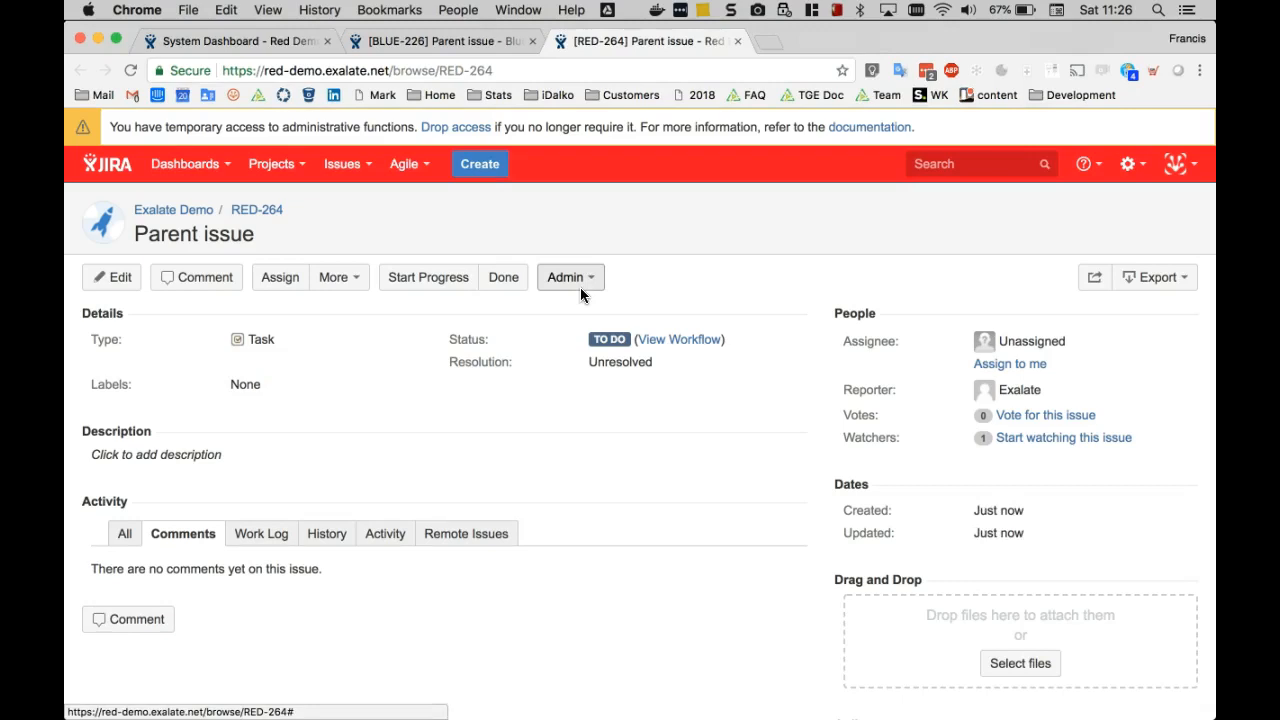
pyautogui.moveTo(391, 481)
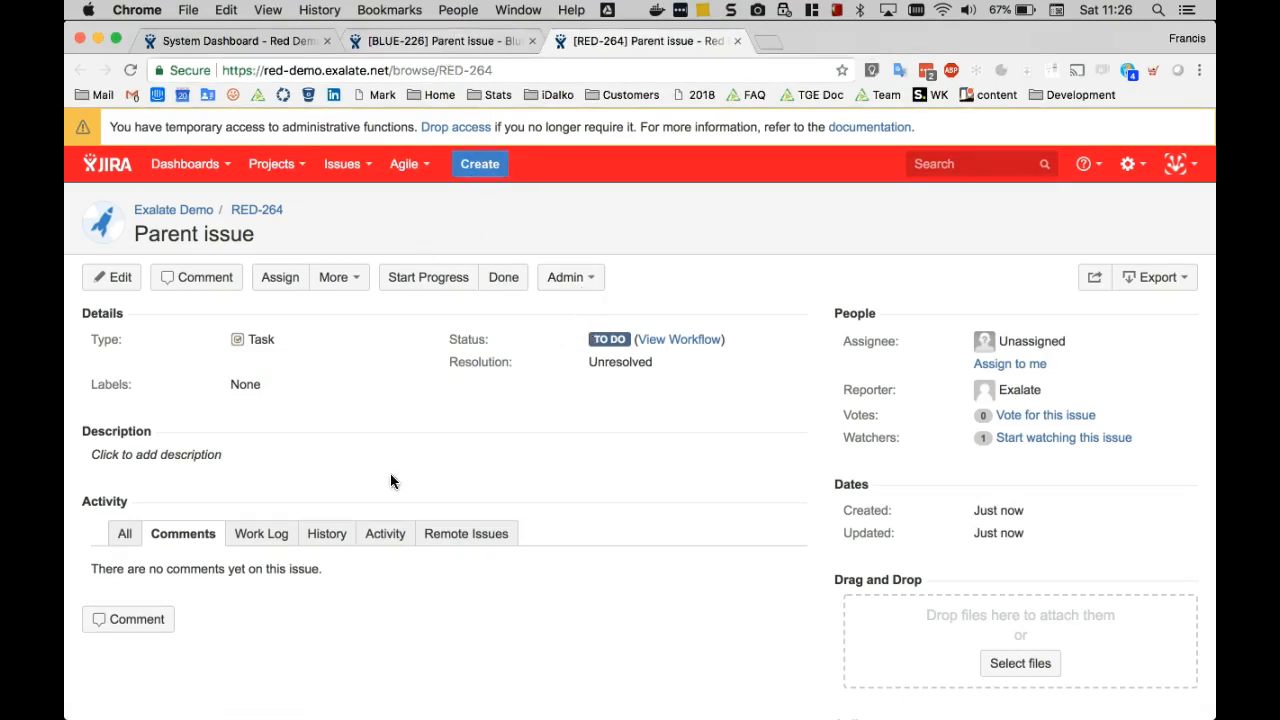
pyautogui.moveTo(398, 606)
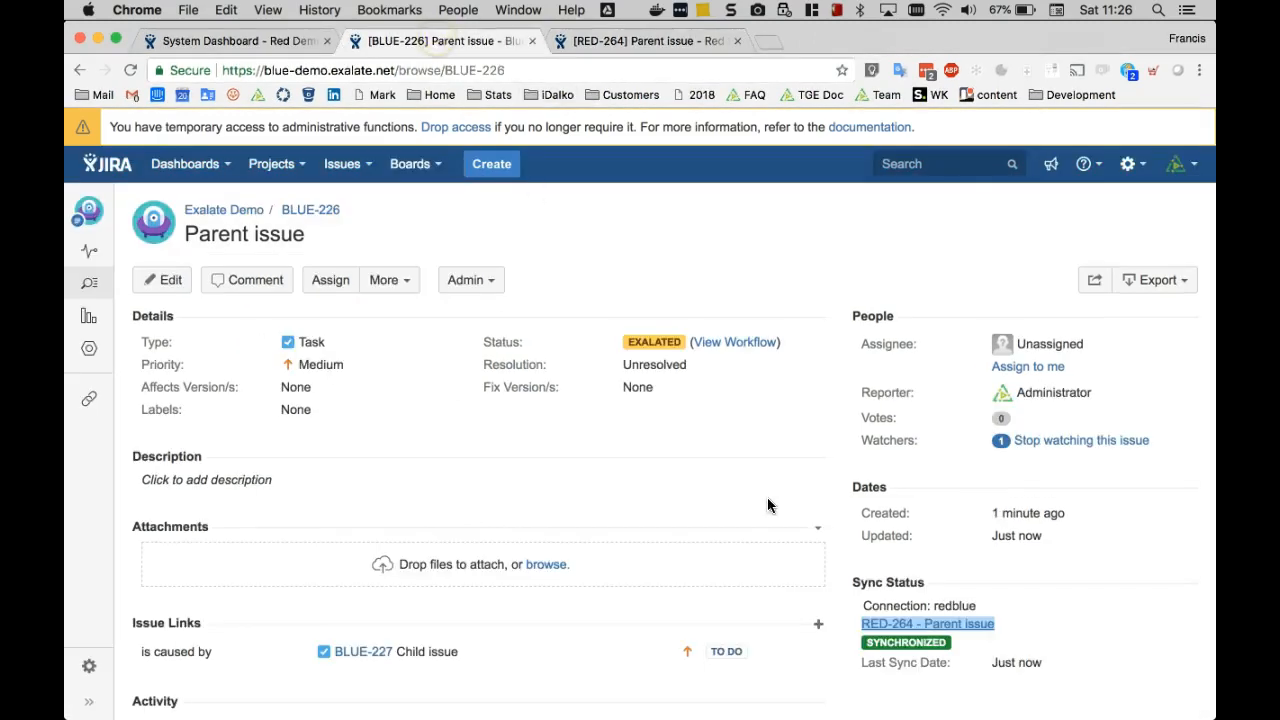
# Step: Exalate Child issue BLUE-227 and reload until it shows synchronized with RED-265
pyautogui.scroll(-3)
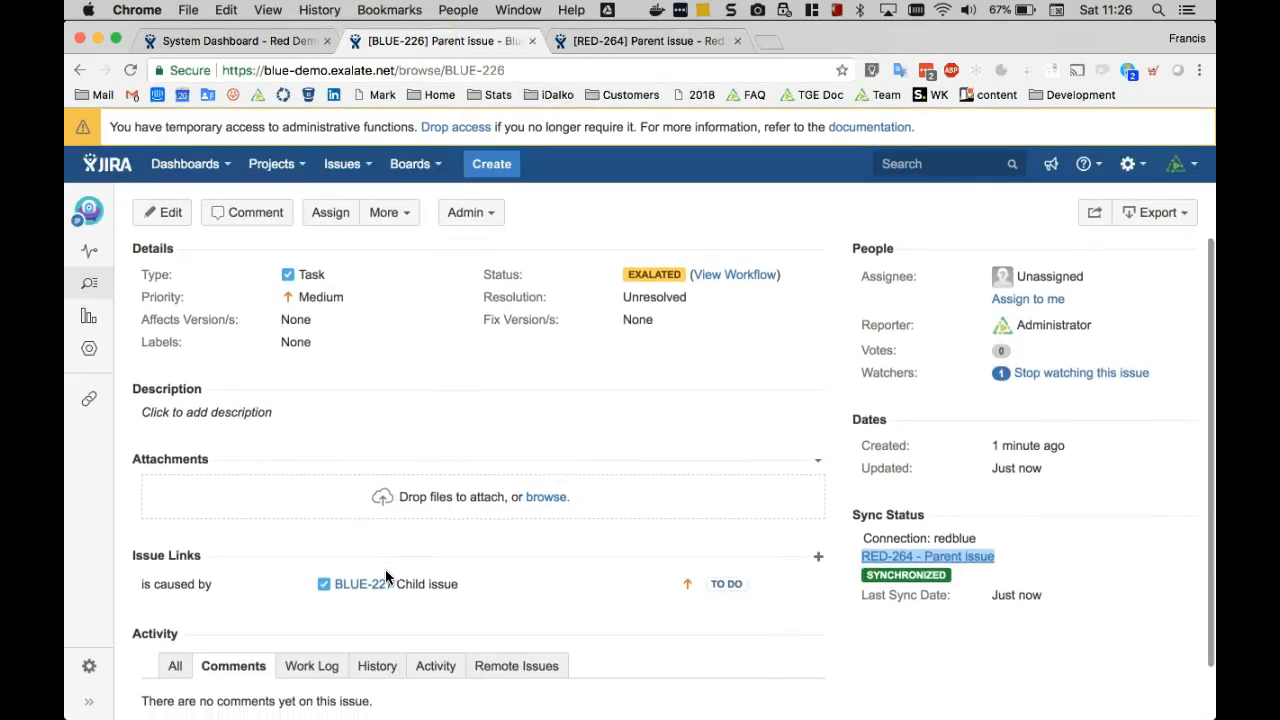
pyautogui.click(354, 584)
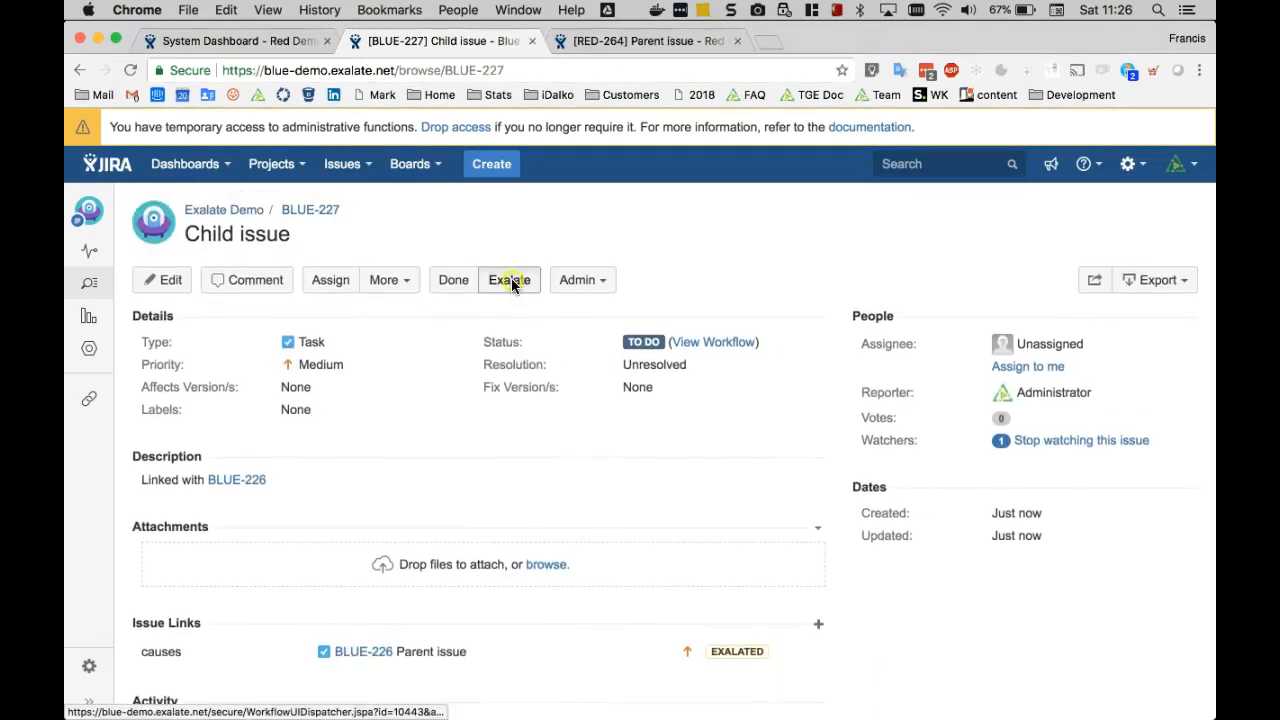
pyautogui.click(509, 279)
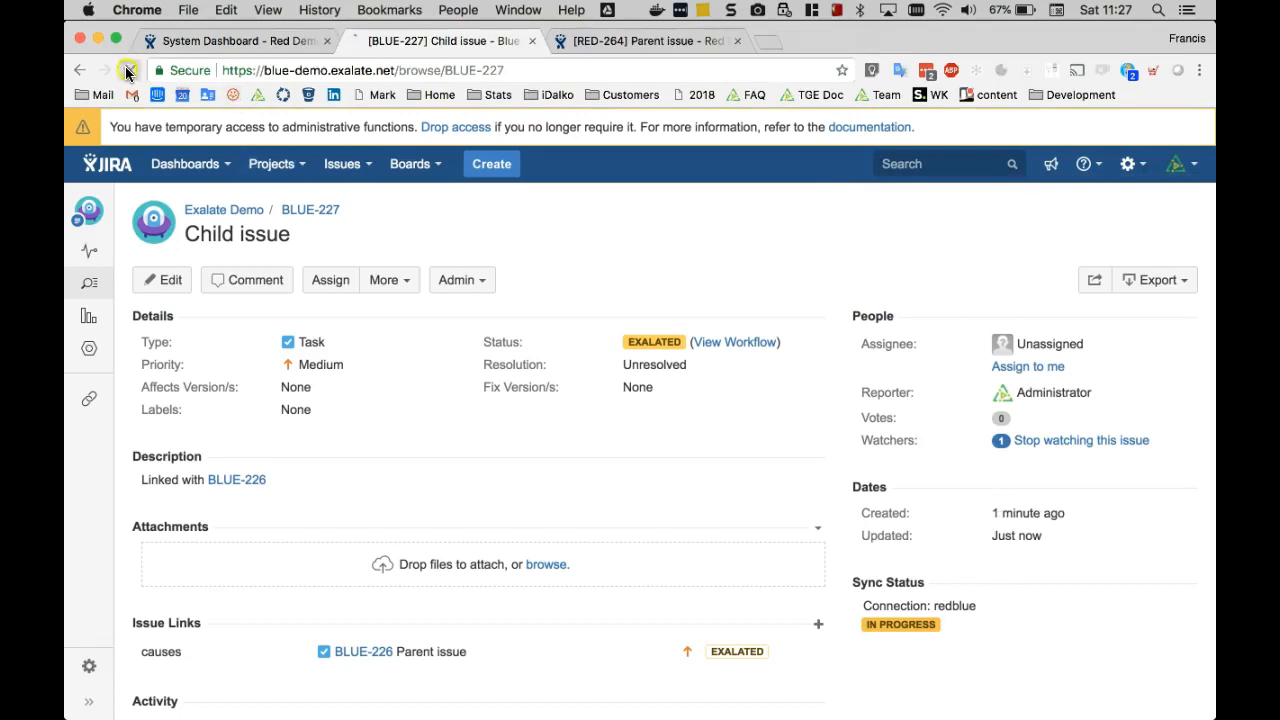
pyautogui.click(127, 70)
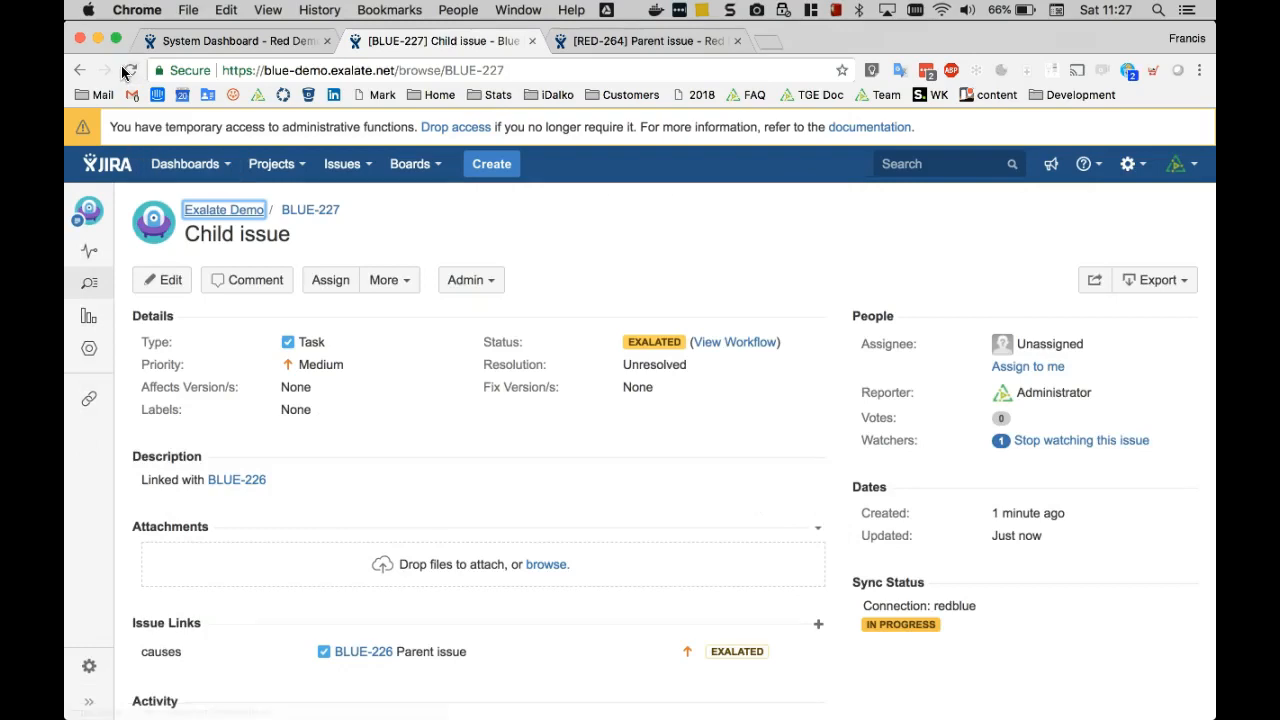
pyautogui.click(128, 70)
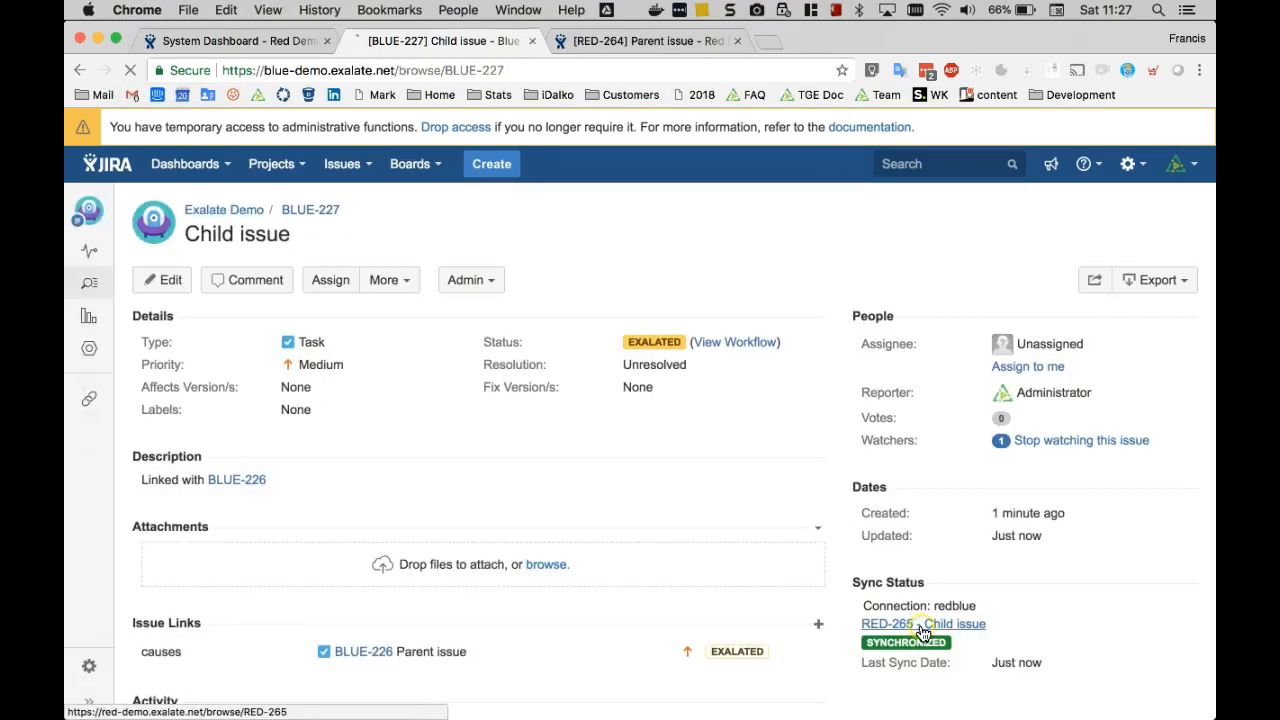
# Step: Open synced red Child issue RED-265 and select the BLUE-226 reference in its description
pyautogui.click(887, 623)
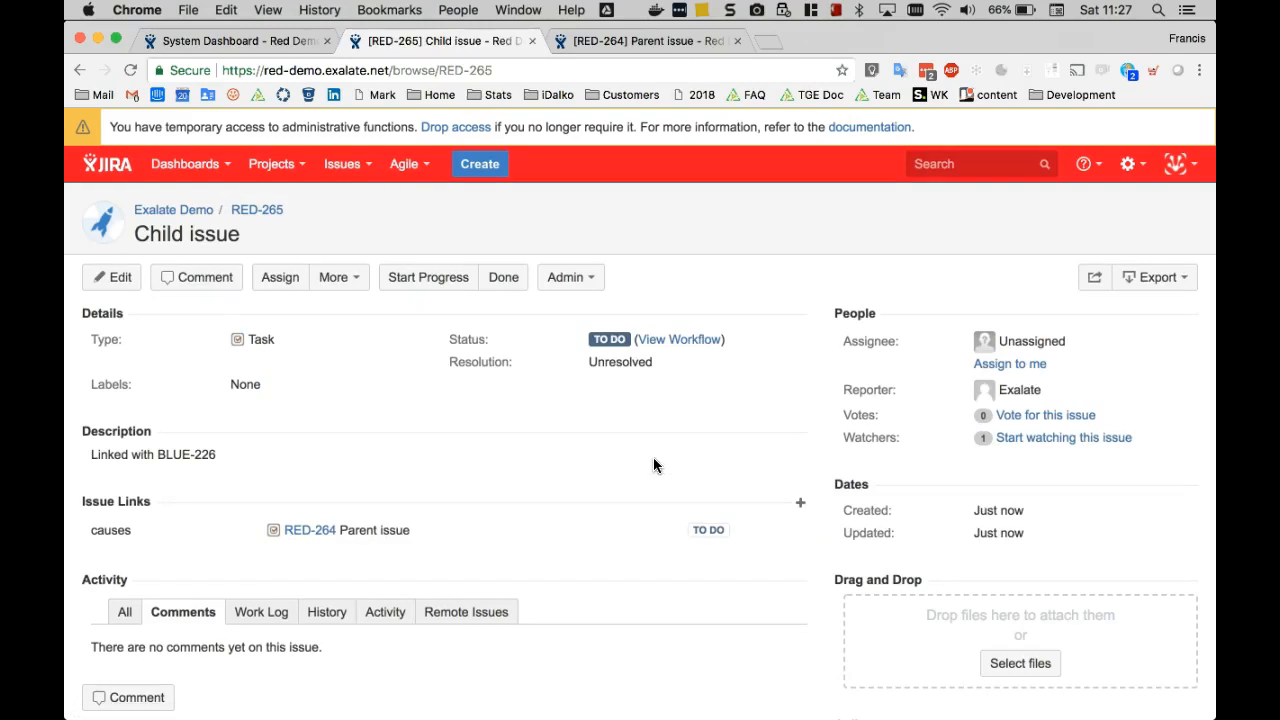
pyautogui.moveTo(407, 378)
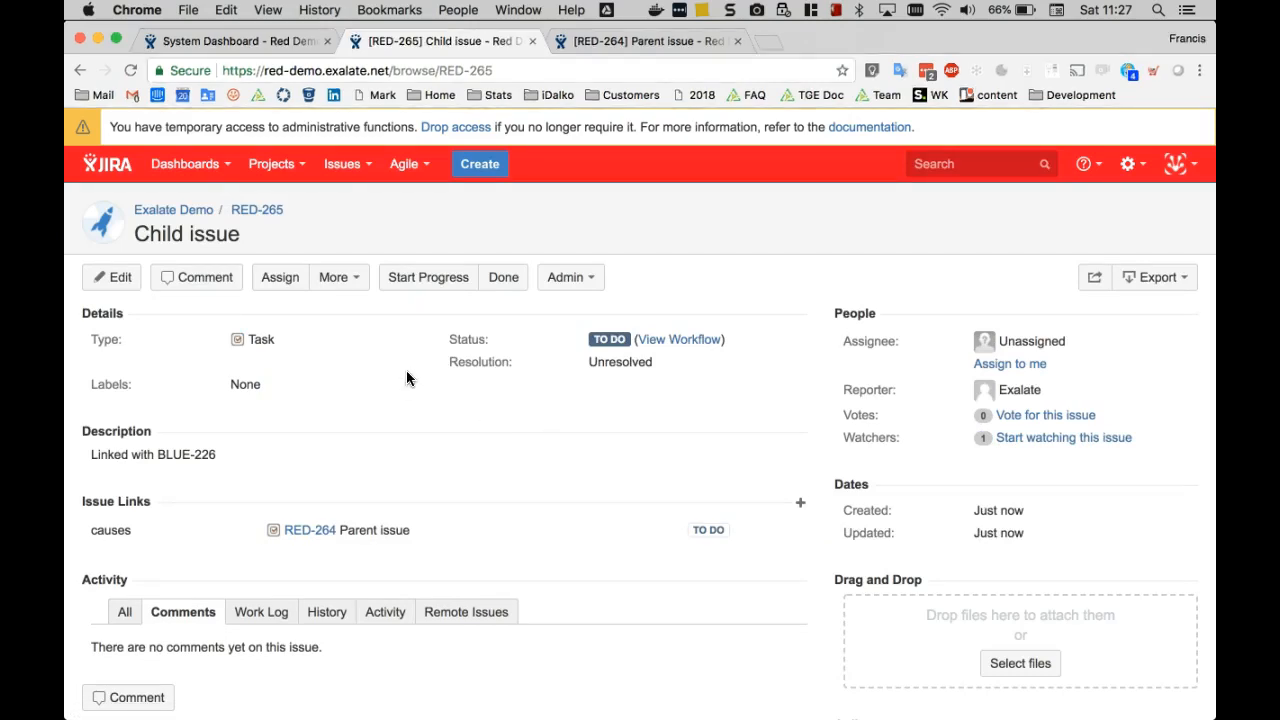
pyautogui.moveTo(432, 394)
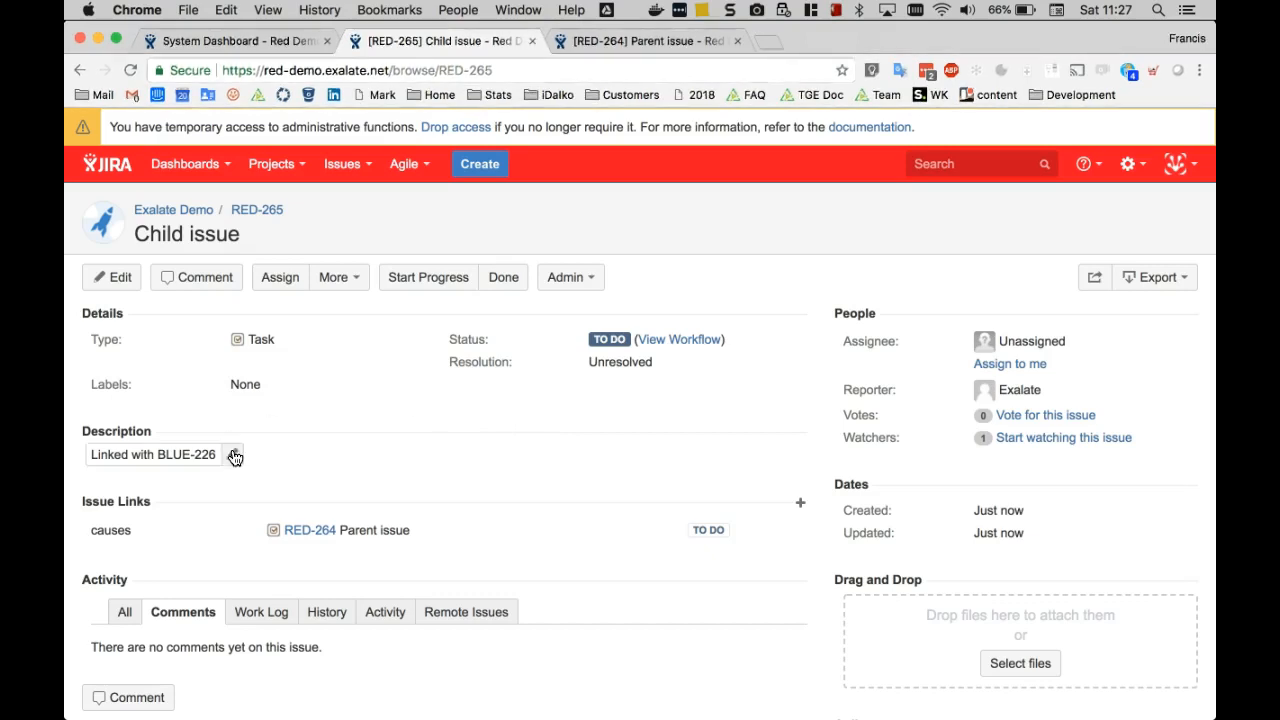
pyautogui.doubleClick(185, 454)
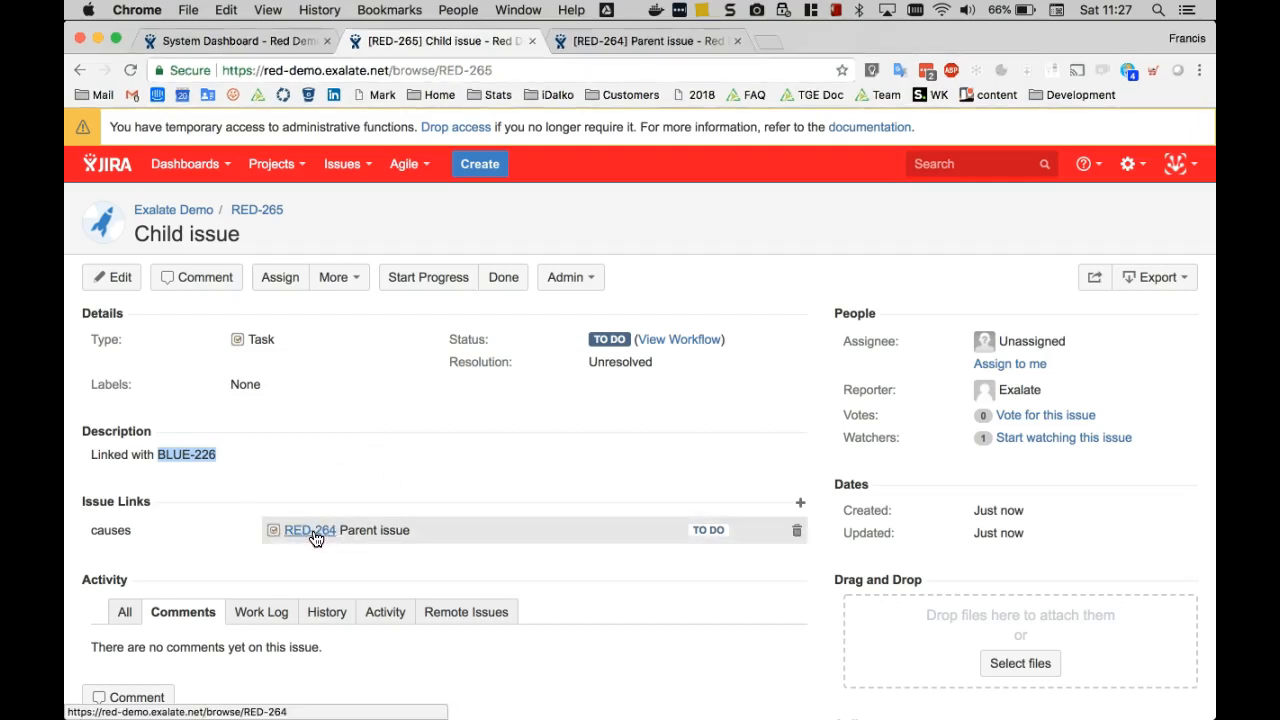
# Step: Open RED-264 in a new tab and refresh to show it is caused by RED-265
pyautogui.rightClick(309, 530)
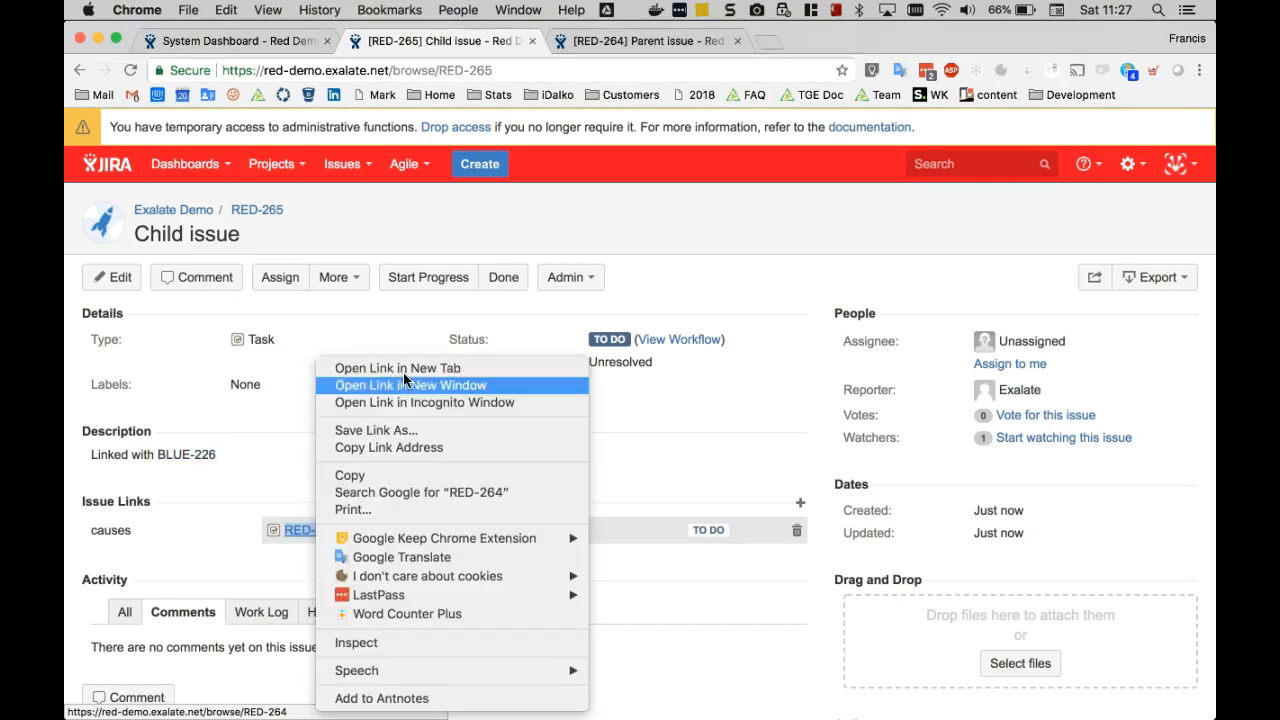
pyautogui.click(410, 385)
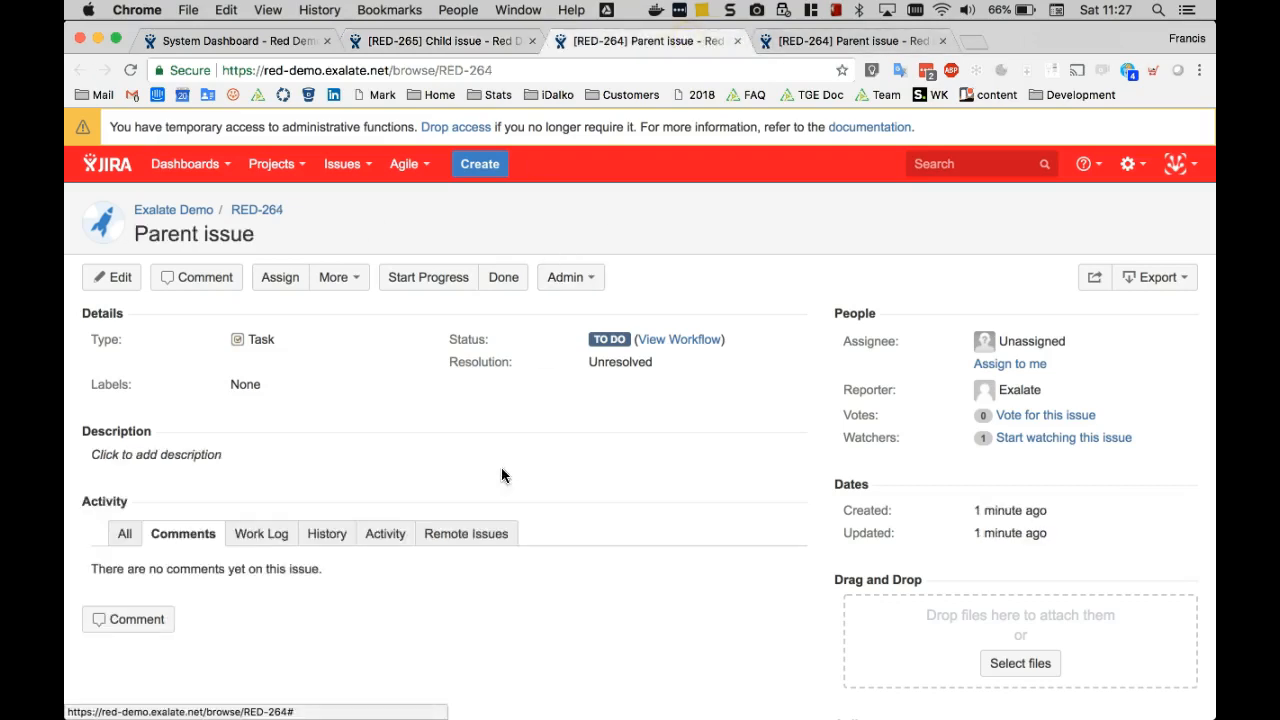
pyautogui.click(131, 70)
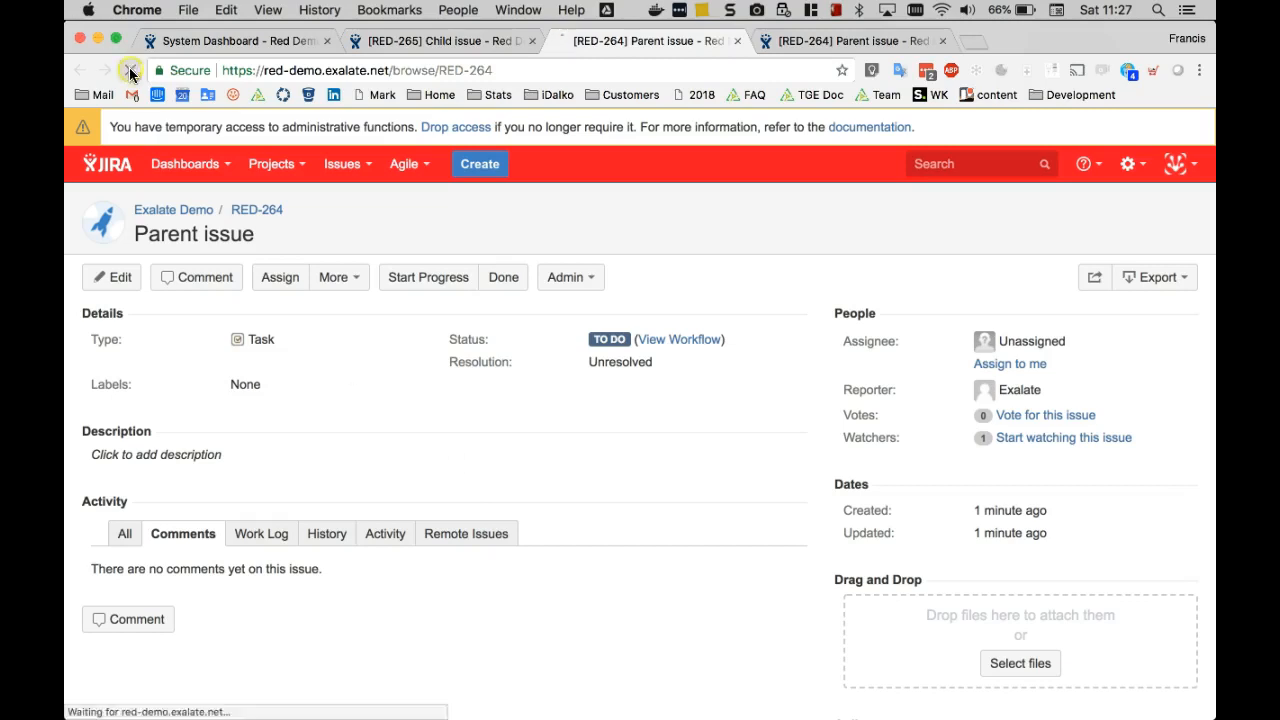
pyautogui.click(130, 70)
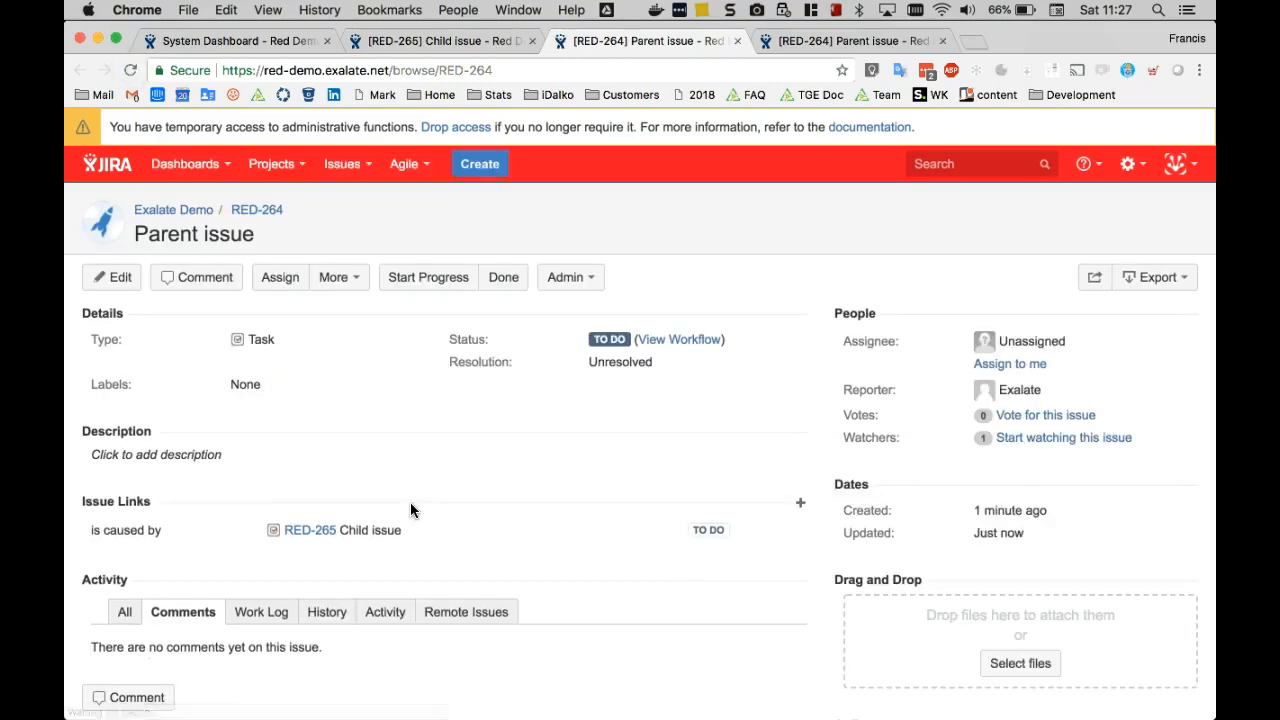